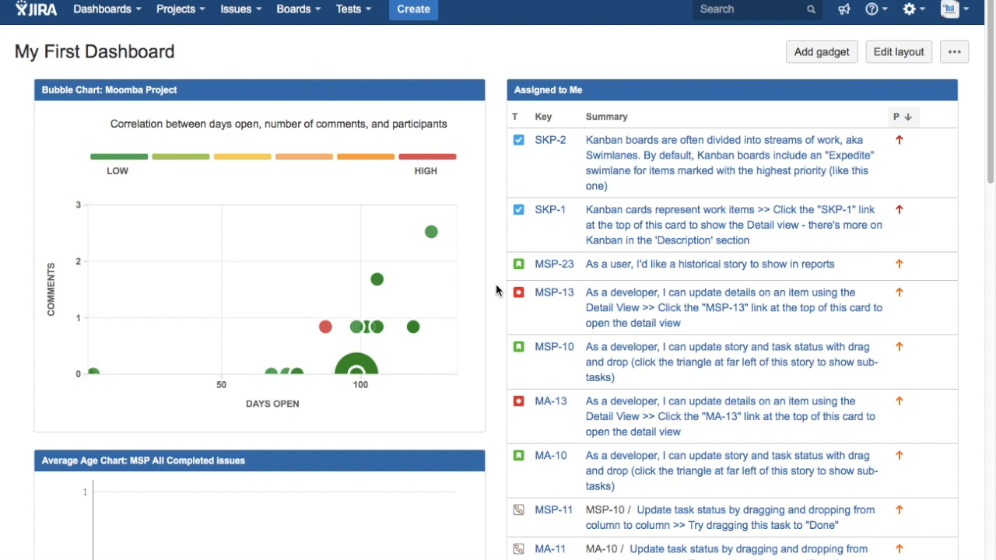
mouse_move(563, 222)
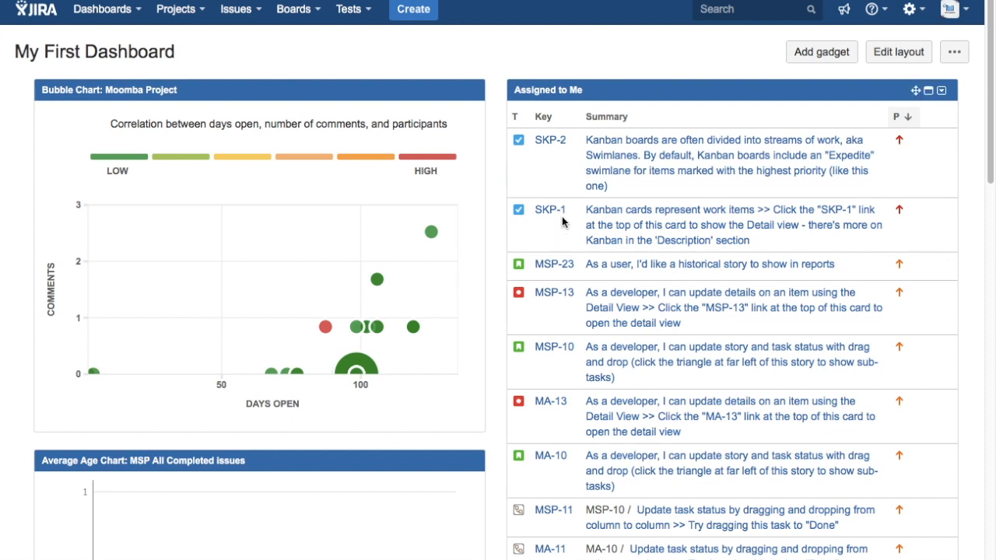
mouse_move(924, 16)
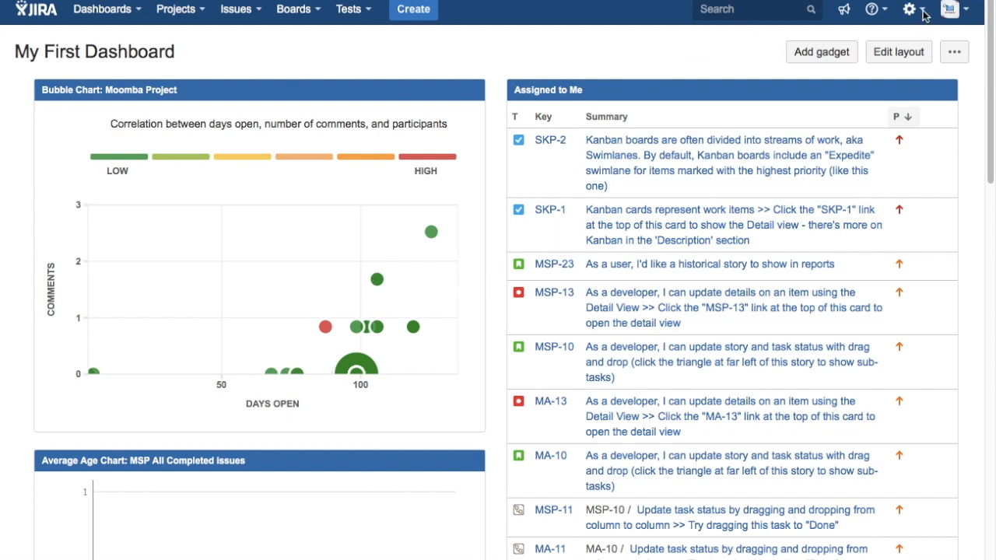
Reach the Moomba App project settings through the Jira administration project list
left_click(907, 9)
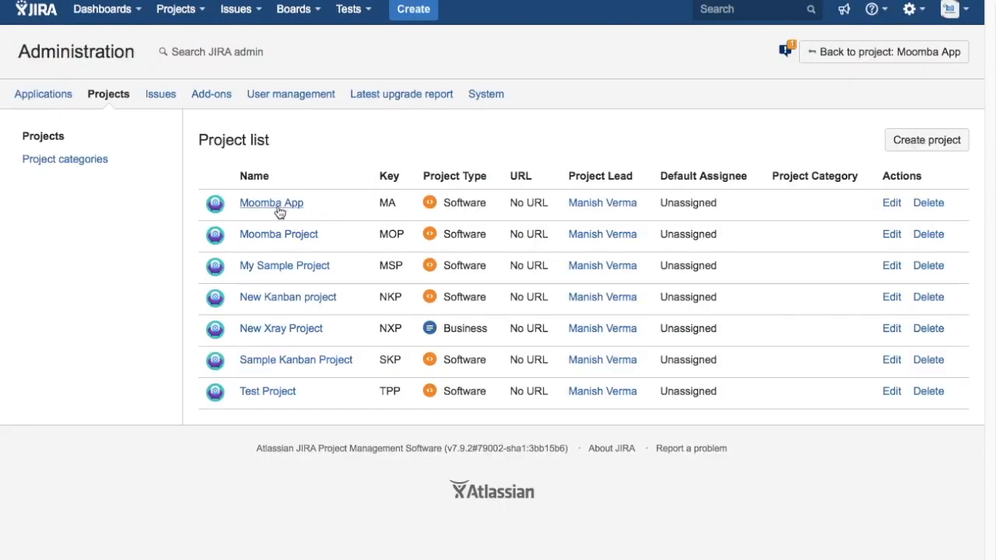
left_click(270, 202)
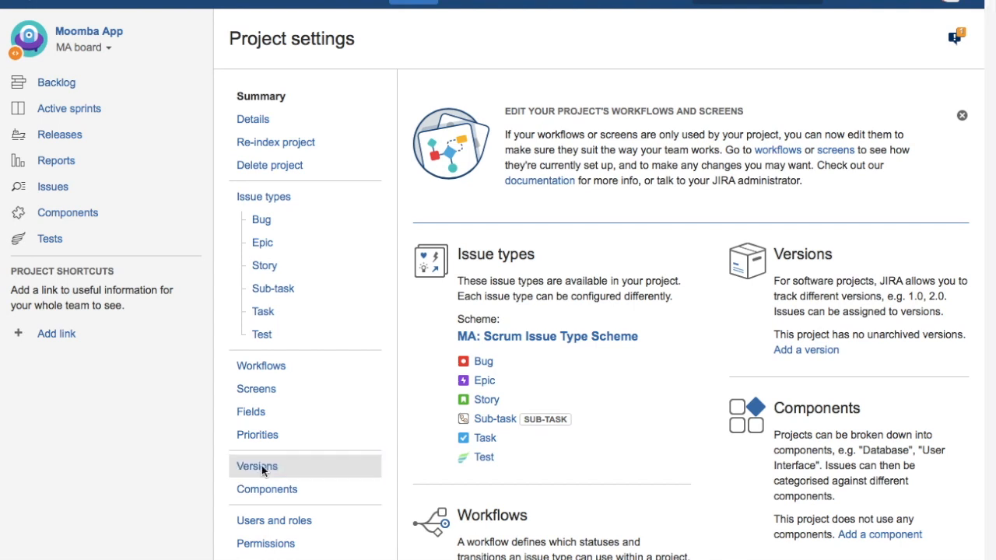
Go to the Moomba App Versions page and start a new version name
left_click(256, 466)
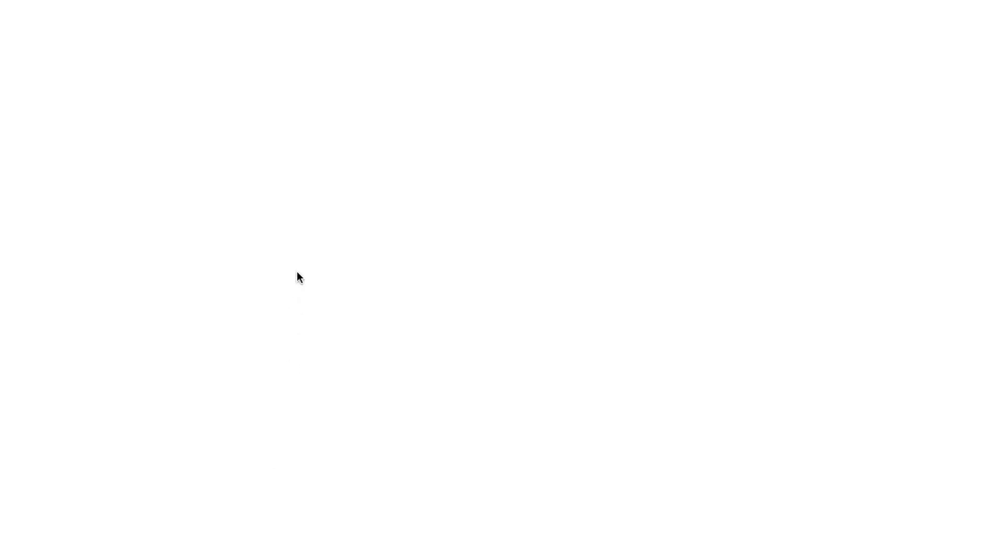
mouse_move(208, 280)
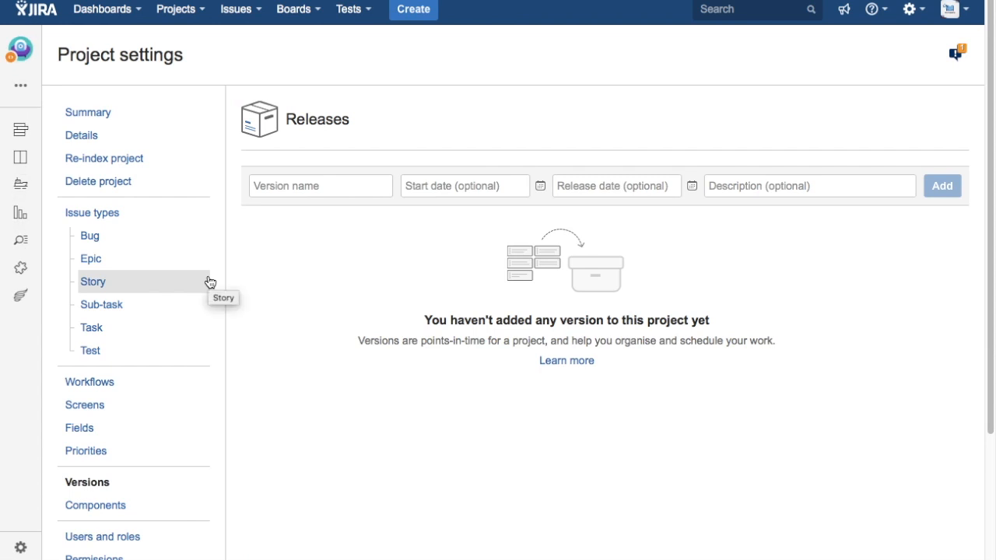
mouse_move(321, 185)
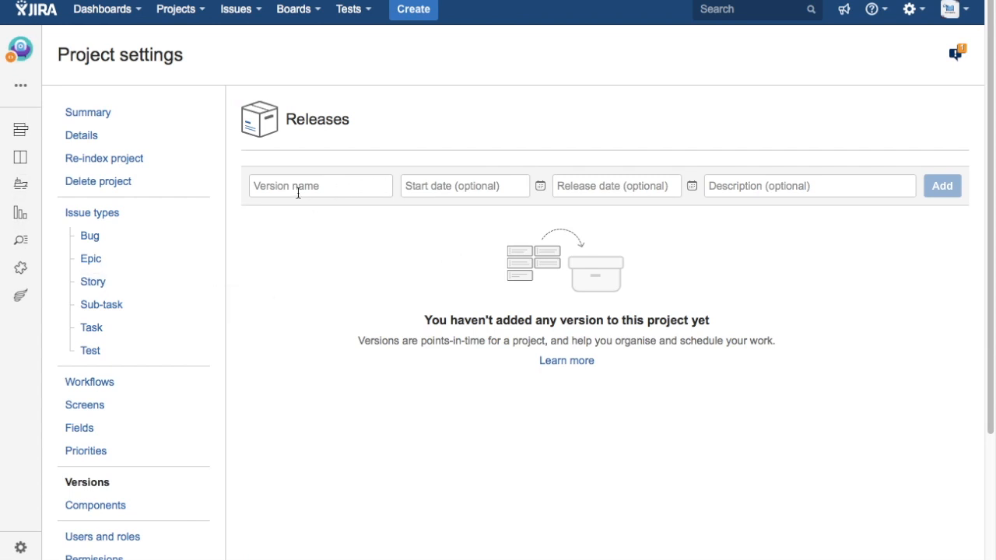
mouse_move(237, 169)
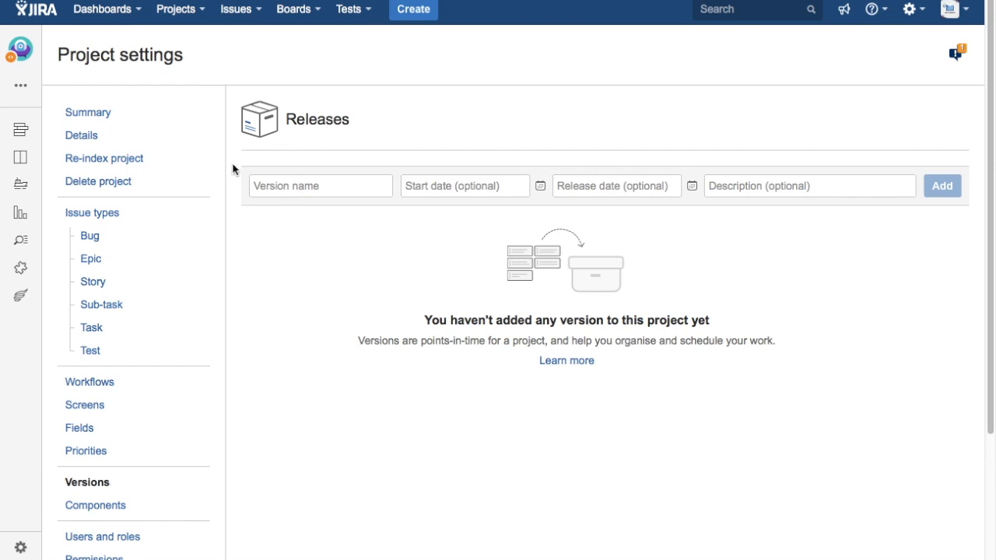
left_click(321, 185)
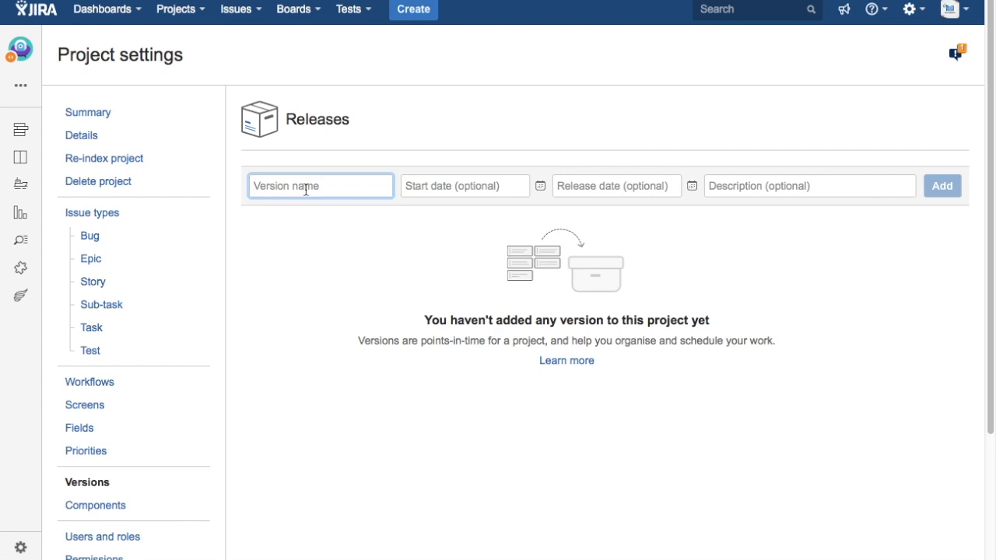
Add version 'Release 1.0' with description 'Beta Release'
type("Releas")
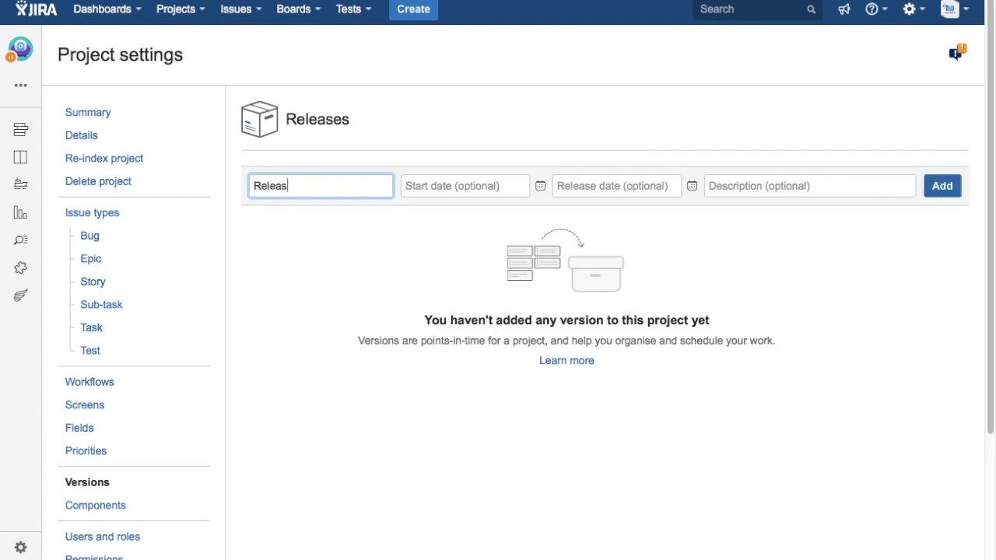
type("e 1.")
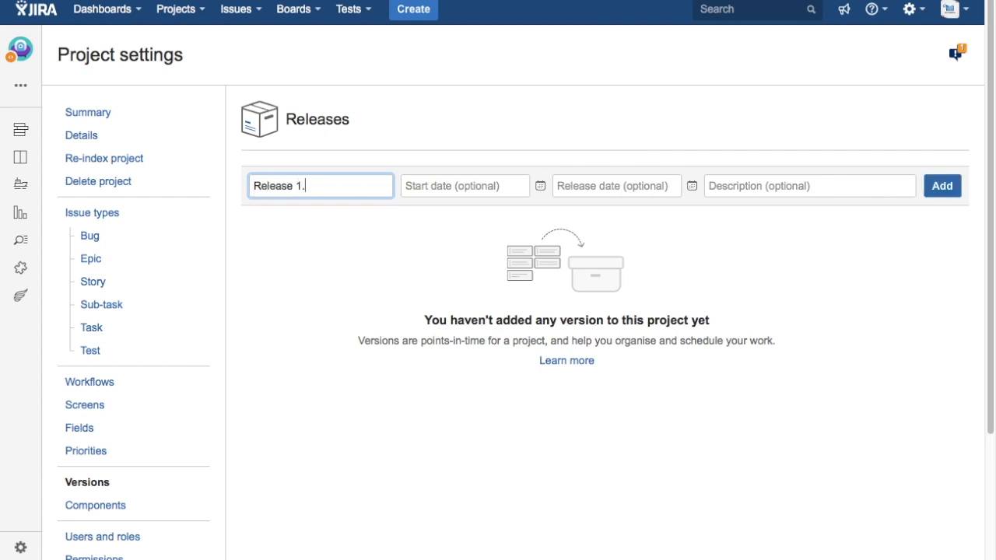
type("0")
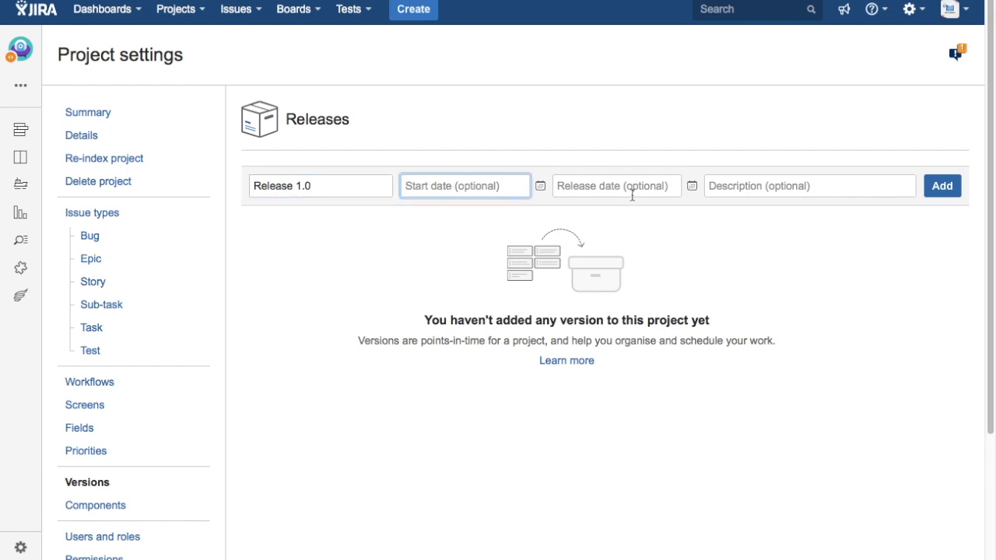
left_click(809, 185)
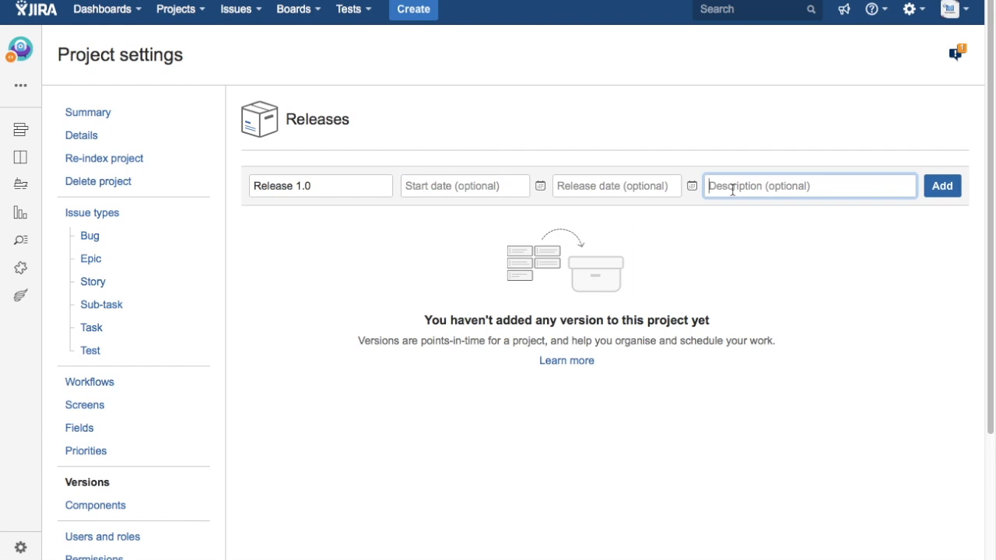
type("Beta")
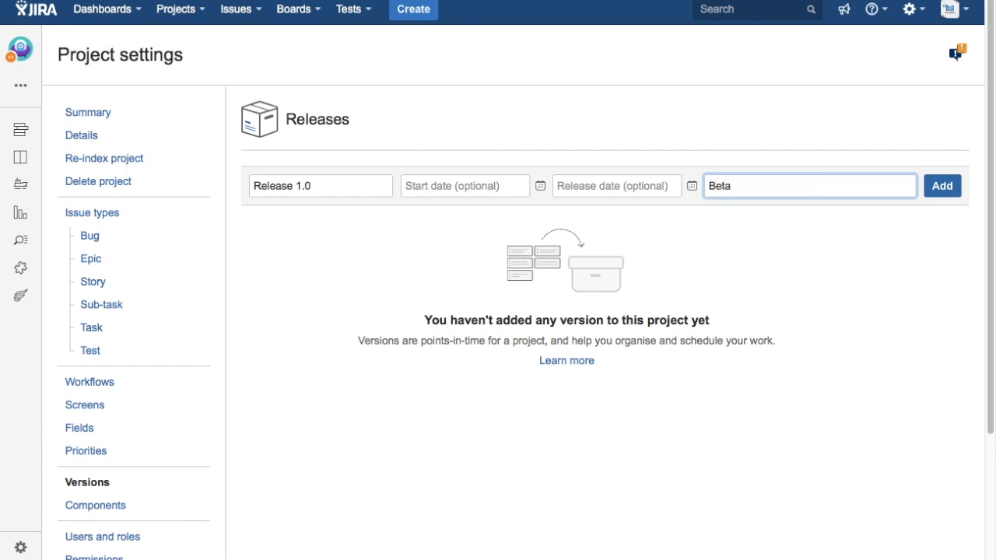
type("R")
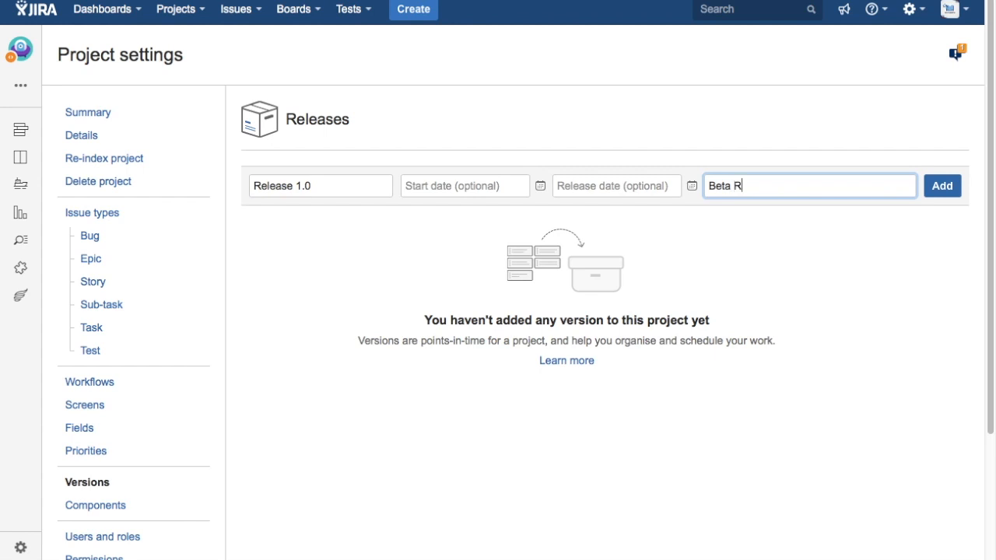
type("elease")
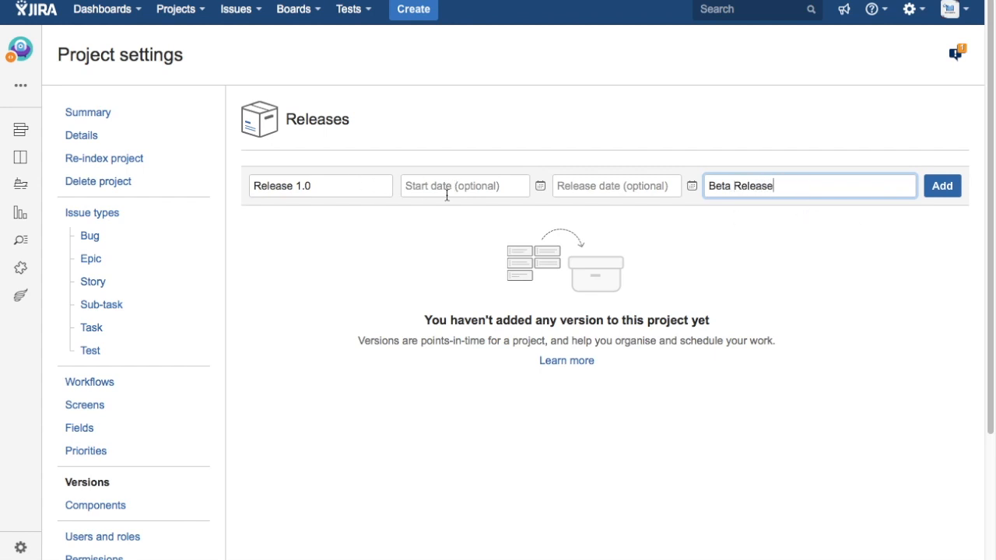
mouse_move(585, 194)
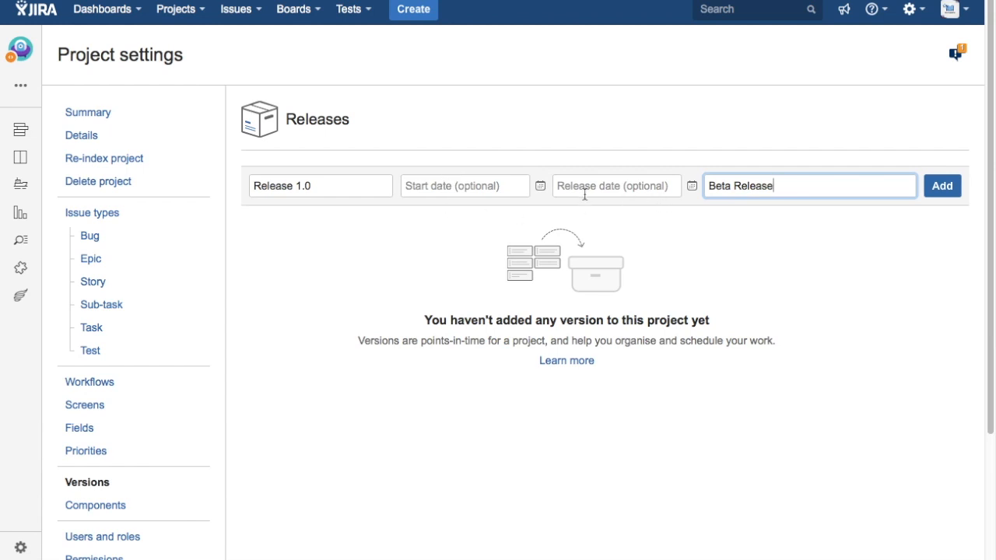
mouse_move(943, 186)
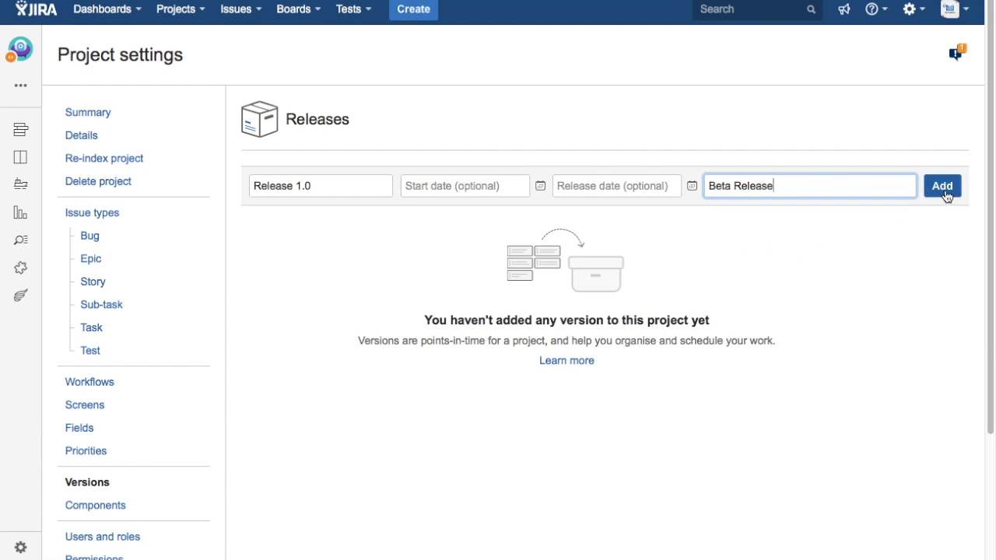
left_click(941, 185)
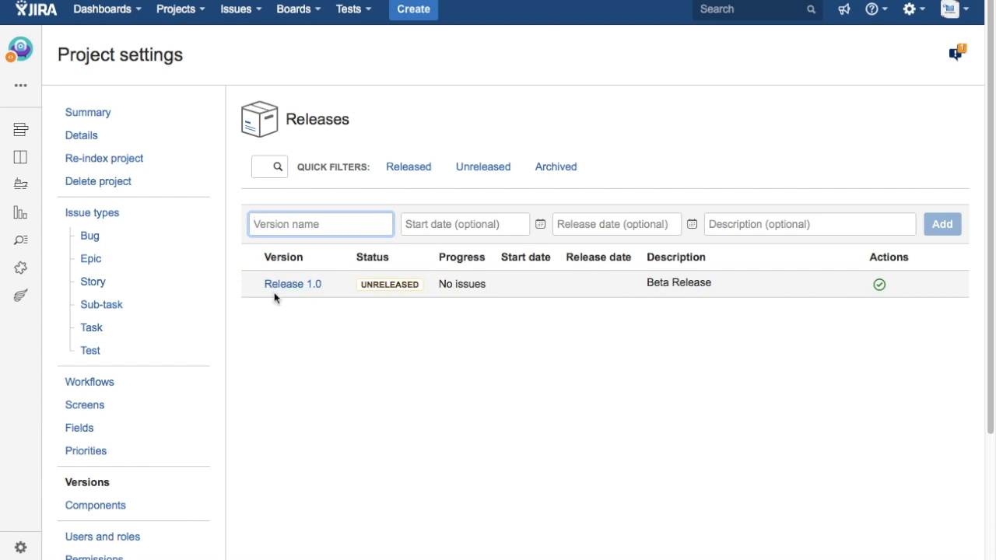
mouse_move(335, 283)
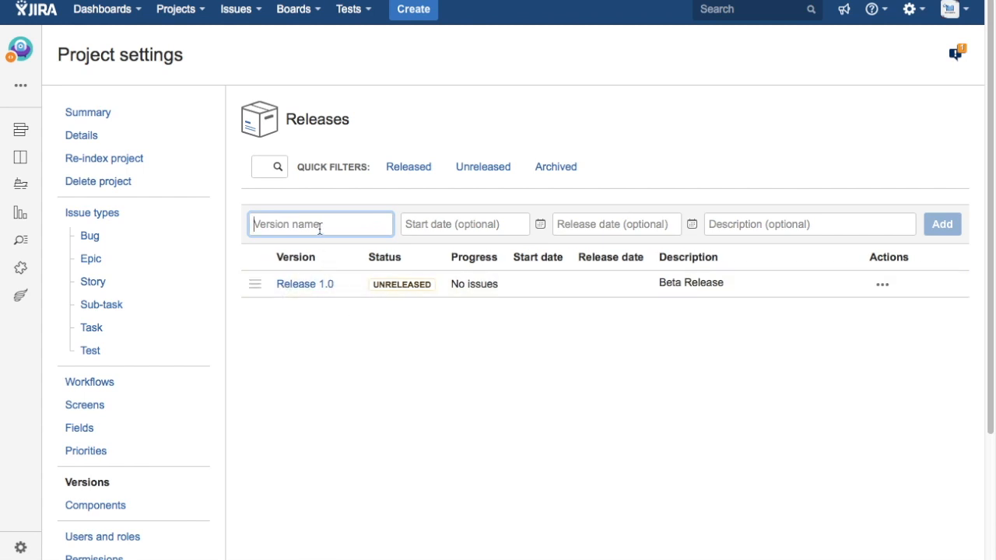
Add a second version named 'Release 1.1' with no description
type("Release 1")
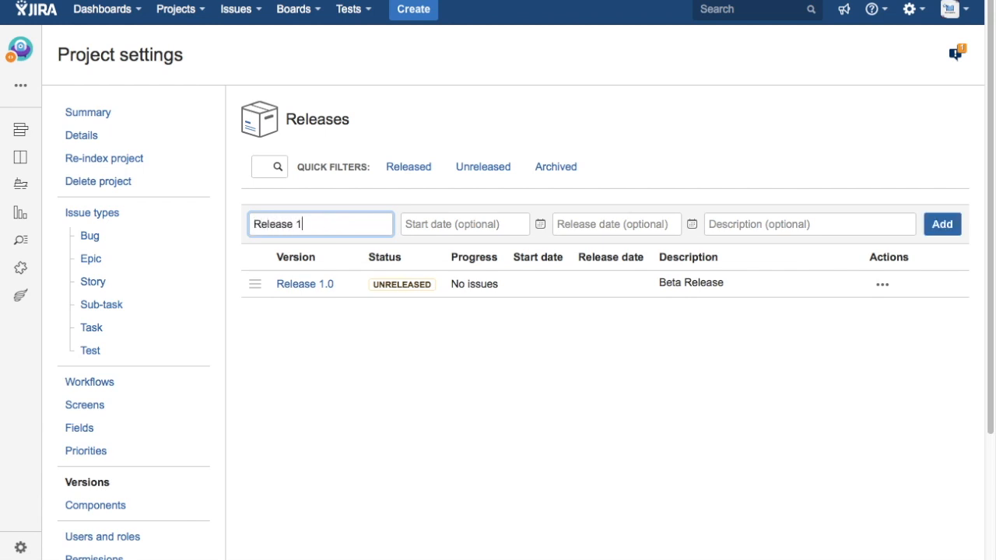
type(".1")
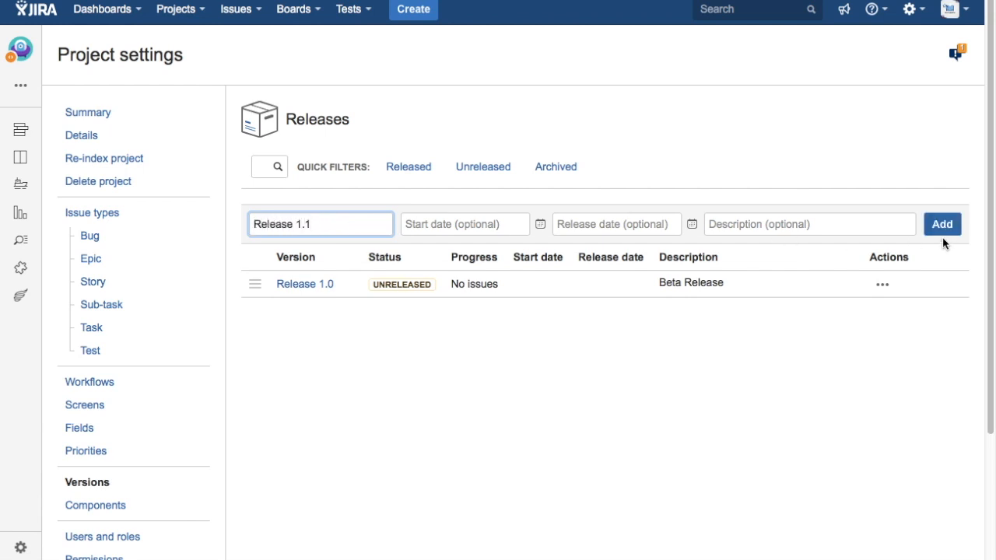
left_click(943, 224)
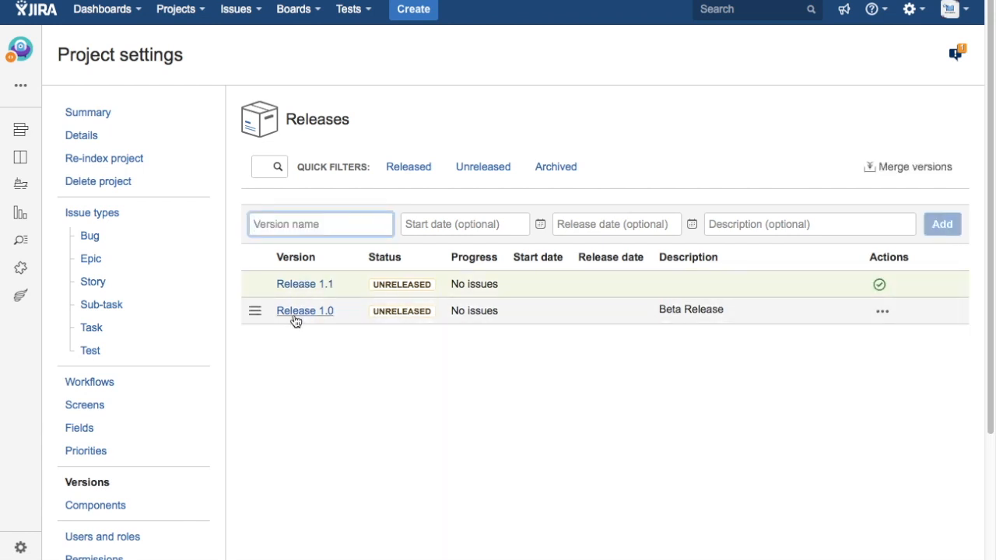
mouse_move(305, 283)
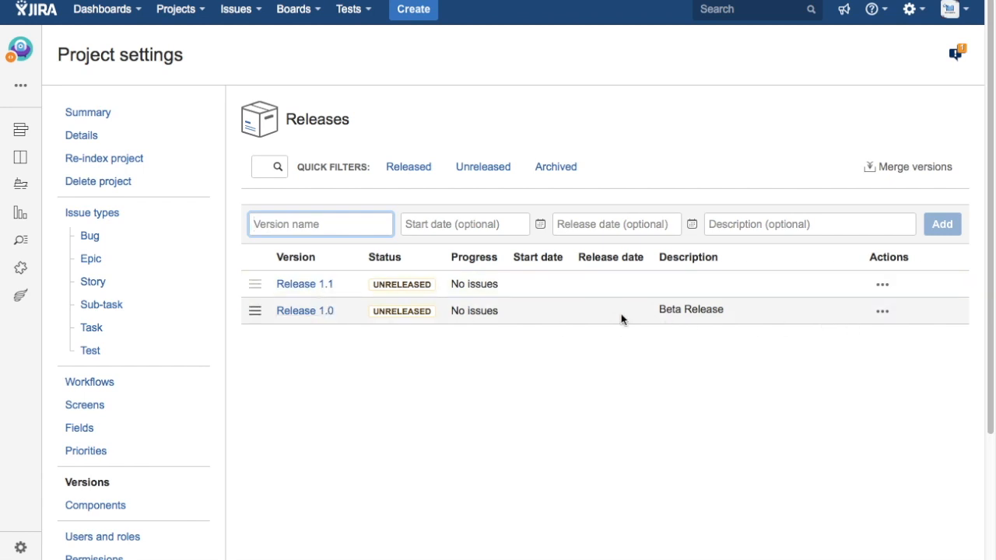
mouse_move(467, 311)
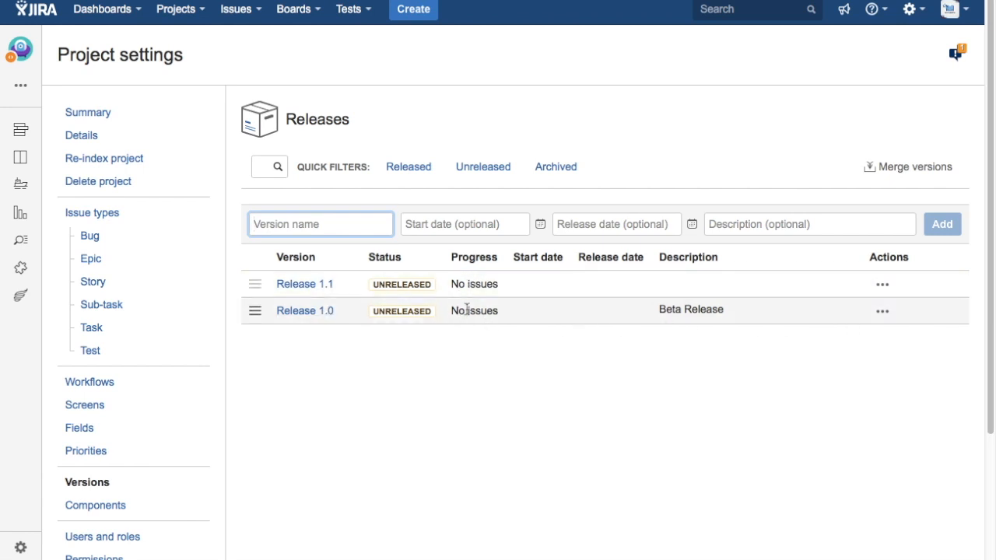
mouse_move(463, 322)
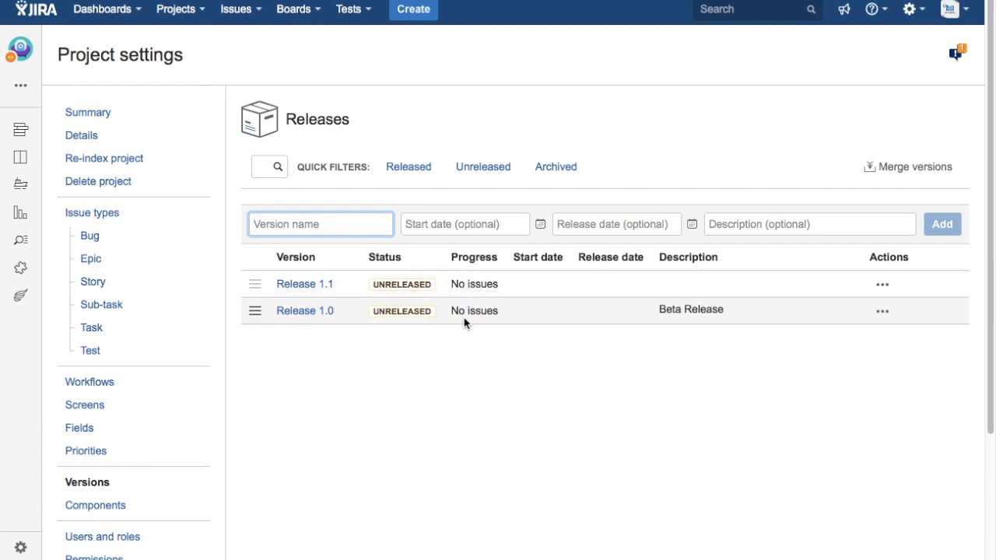
mouse_move(458, 314)
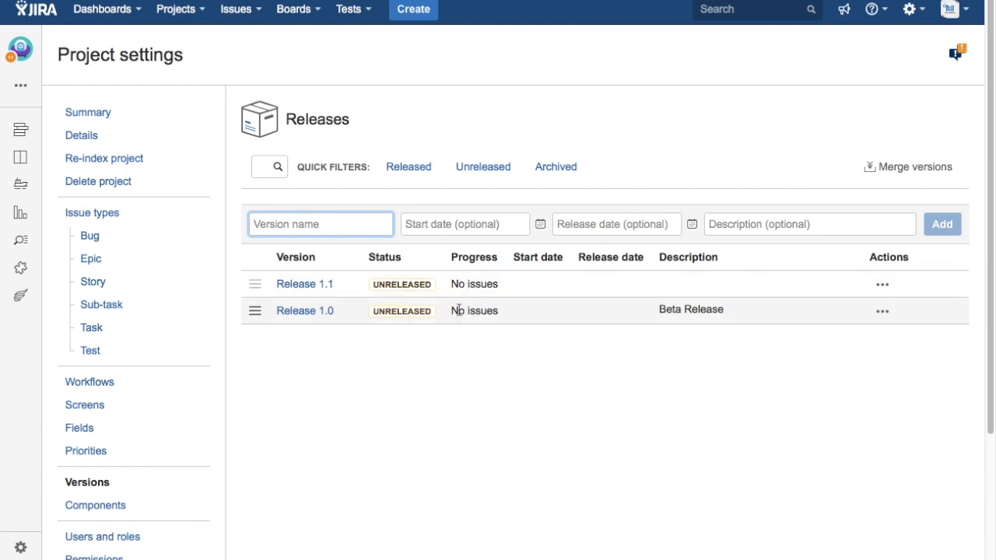
mouse_move(81, 134)
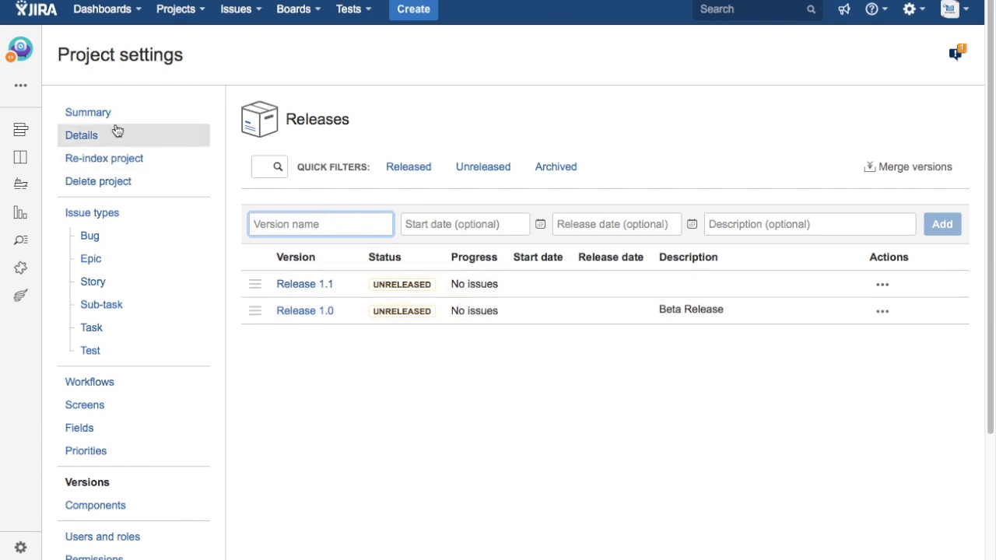
View issue MOP-2 on the MOP board backlog, then bring up the recent boards list
left_click(293, 9)
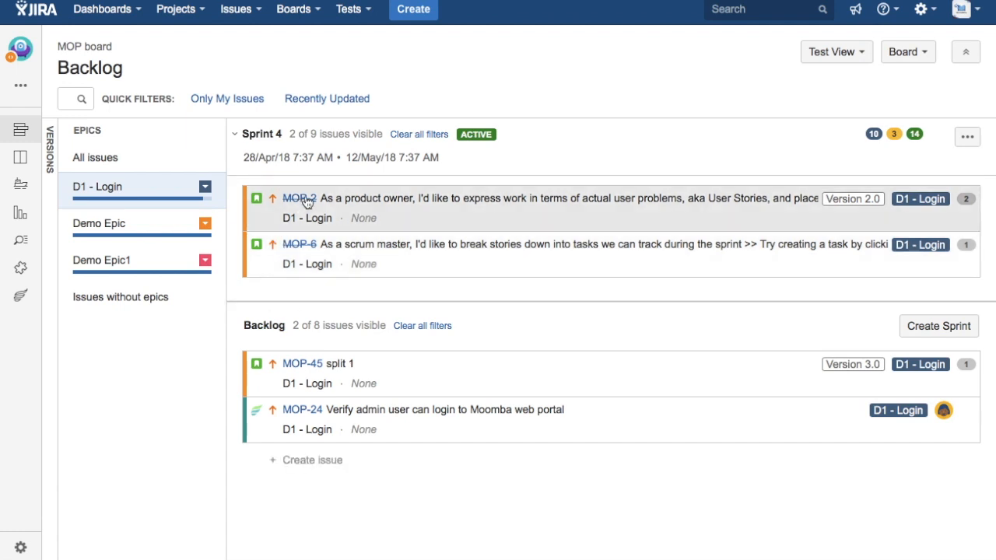
left_click(299, 197)
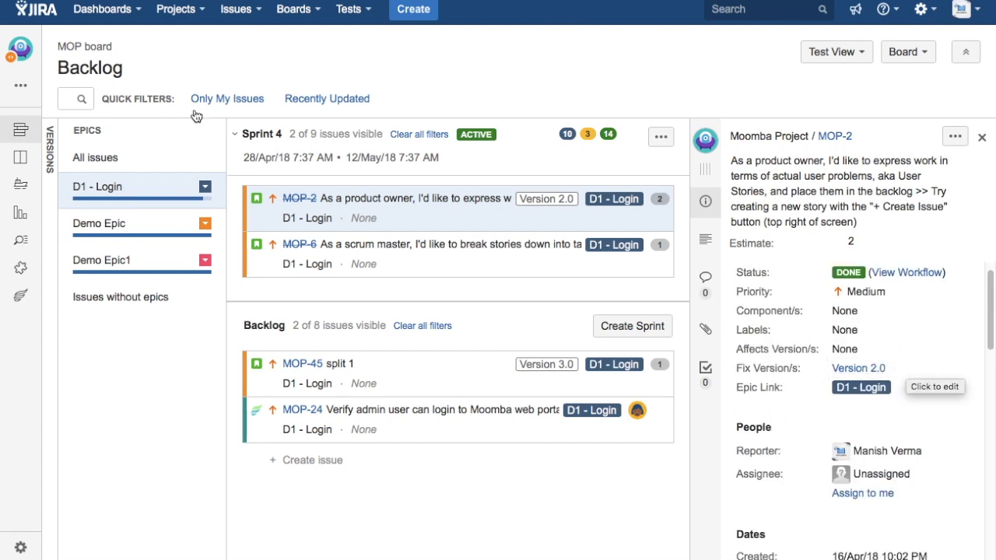
left_click(293, 10)
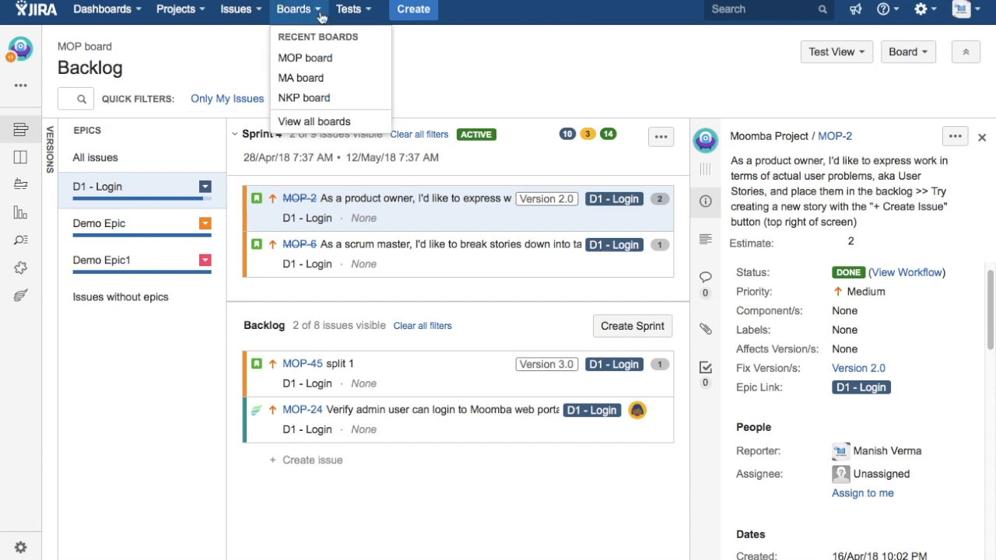
mouse_move(240, 82)
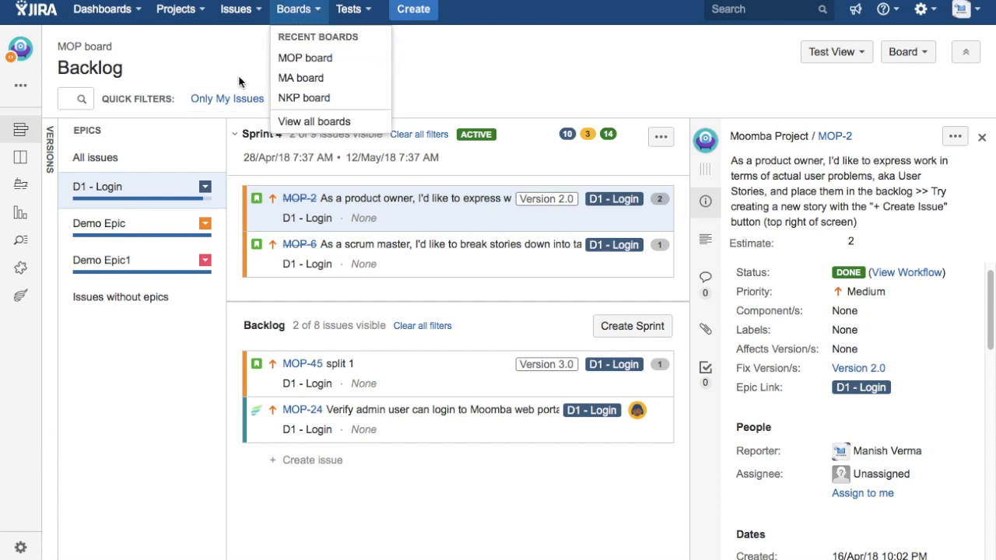
mouse_move(300, 78)
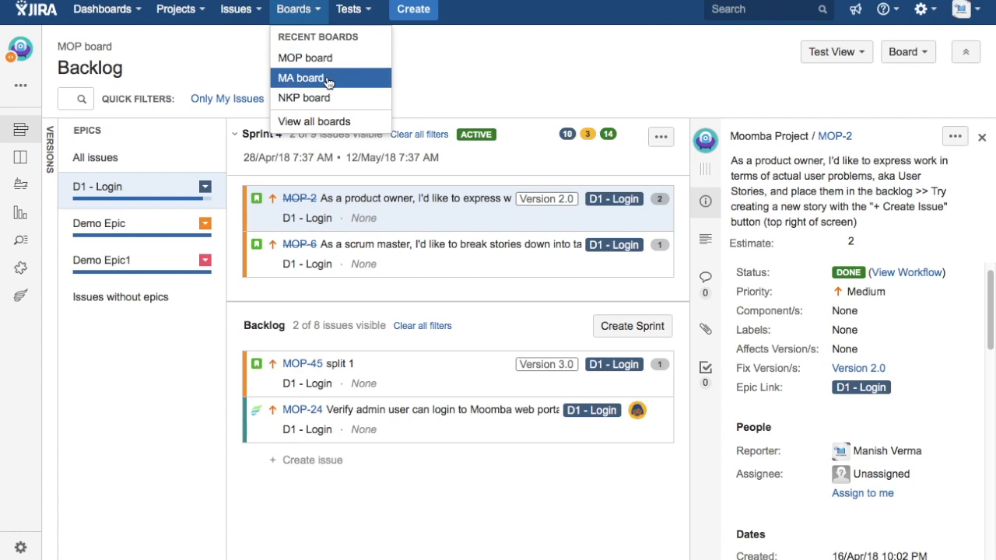
On the MA board backlog, set issue MA-10's Fix Version to Release 1.0
left_click(300, 77)
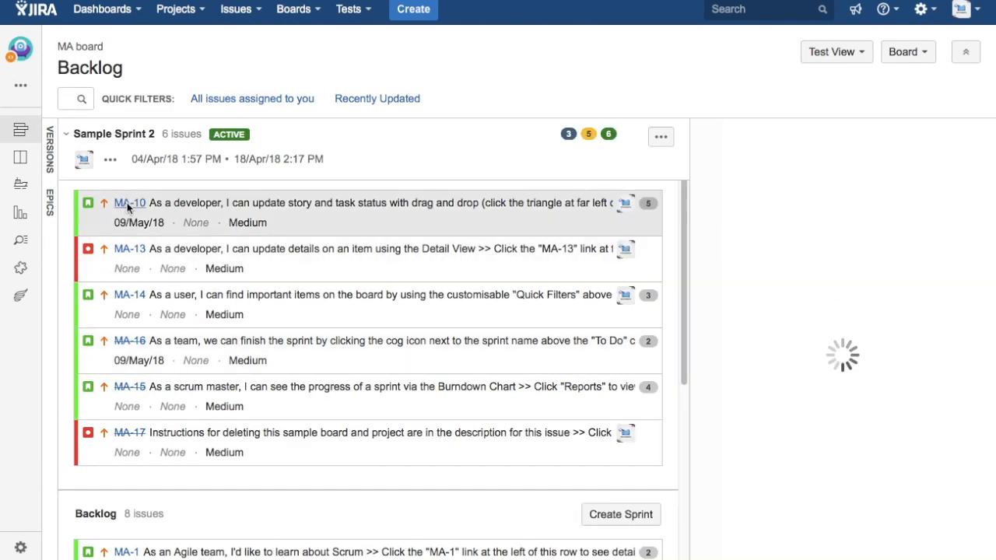
left_click(128, 203)
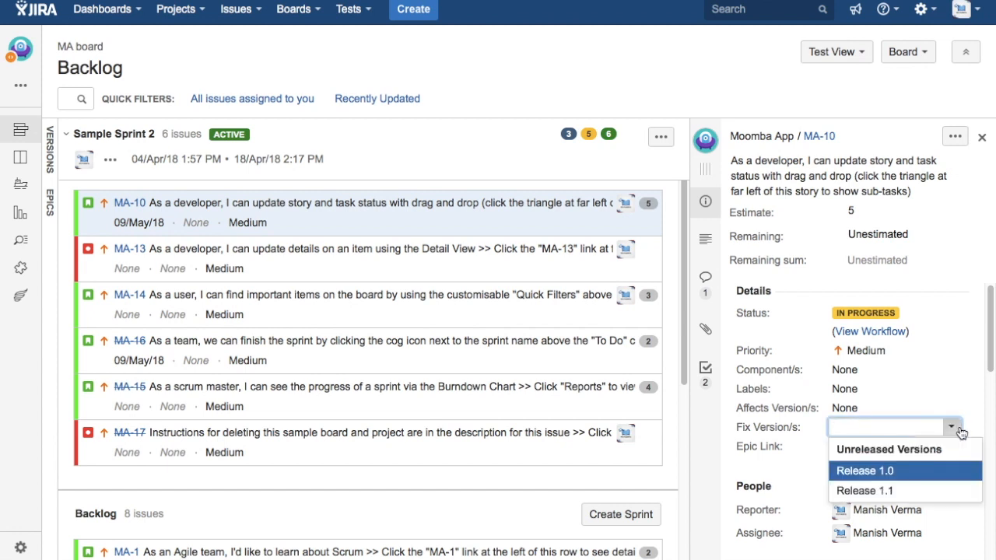
mouse_move(933, 478)
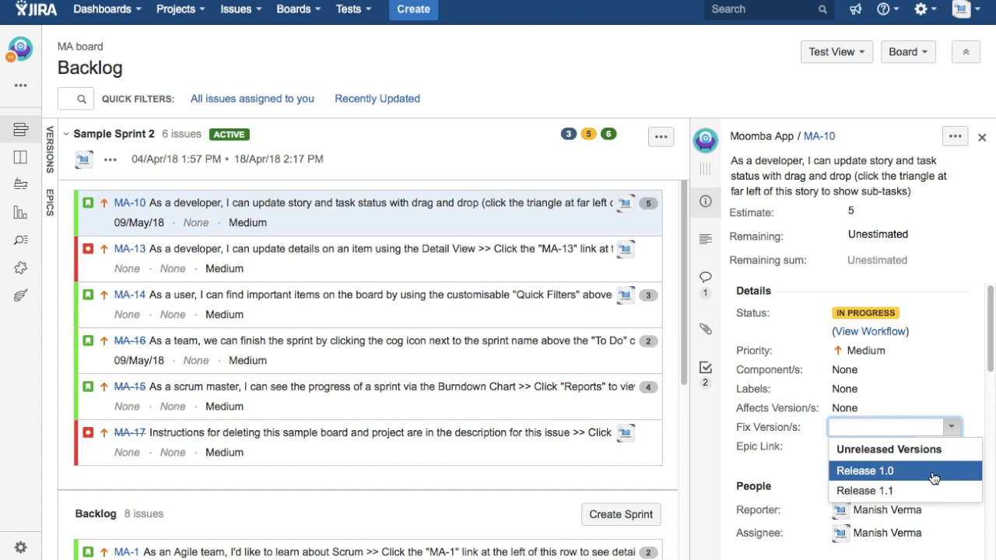
left_click(865, 470)
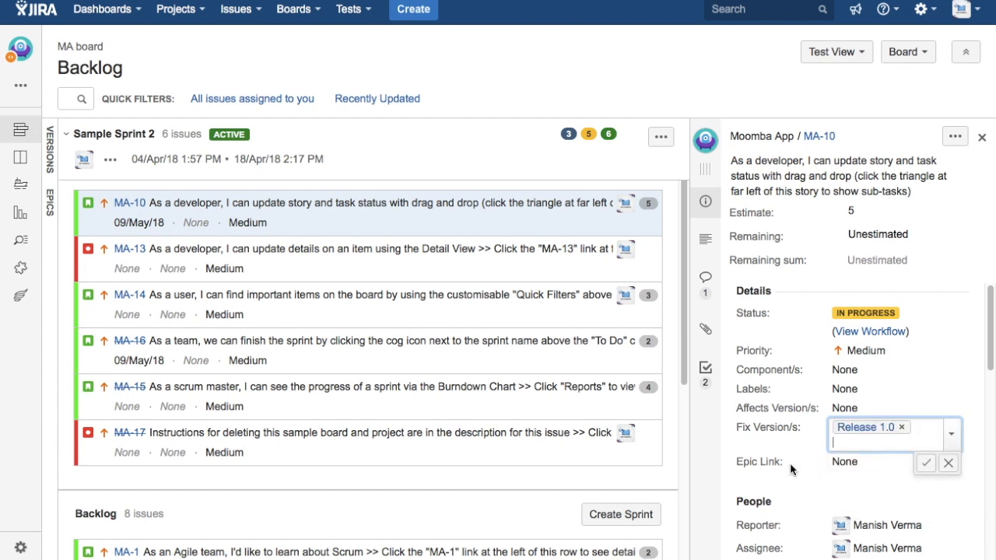
left_click(924, 464)
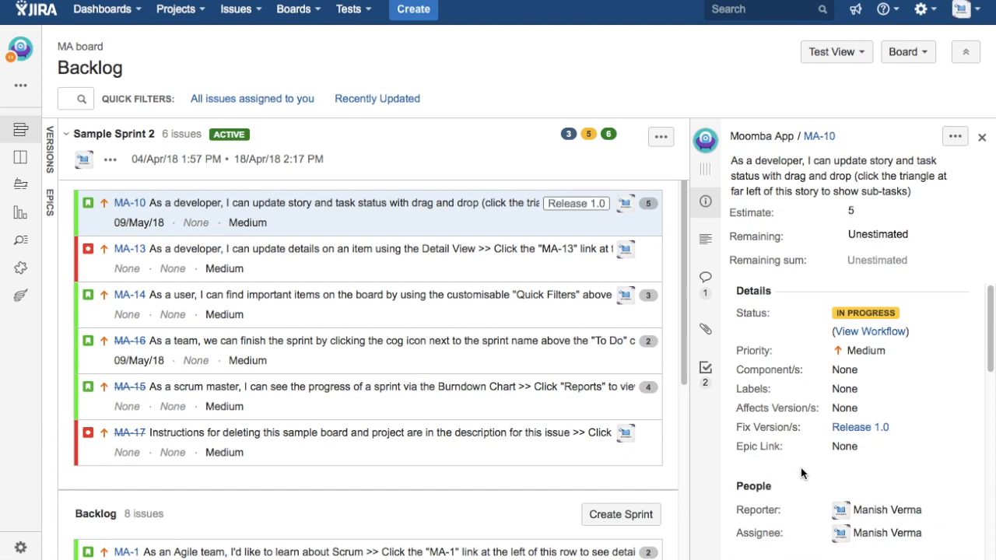
mouse_move(567, 208)
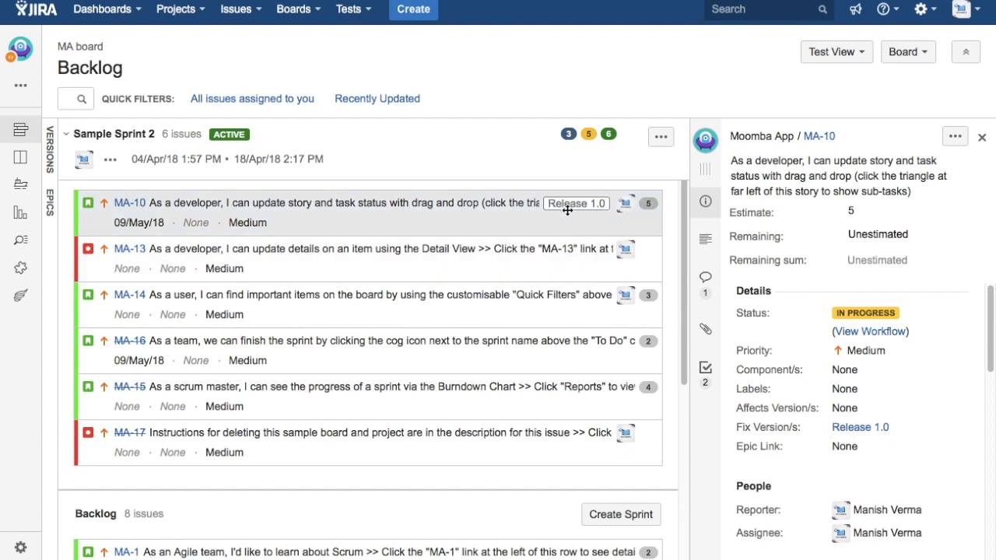